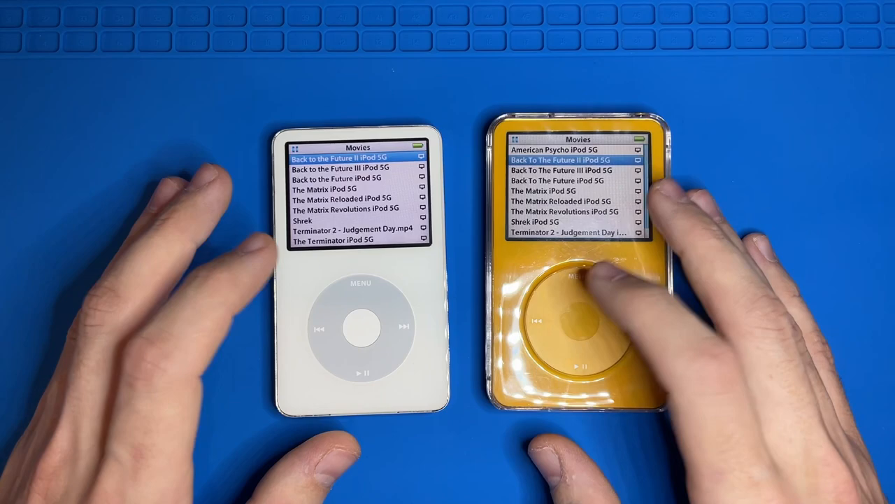
Decline recovering the unfinished queue items, leaving Source Selection ready.
scroll(down, 3)
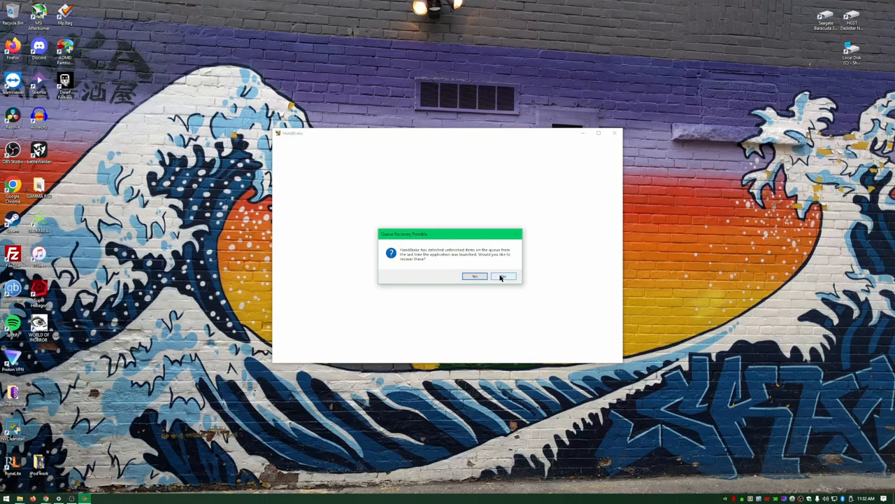
click(503, 275)
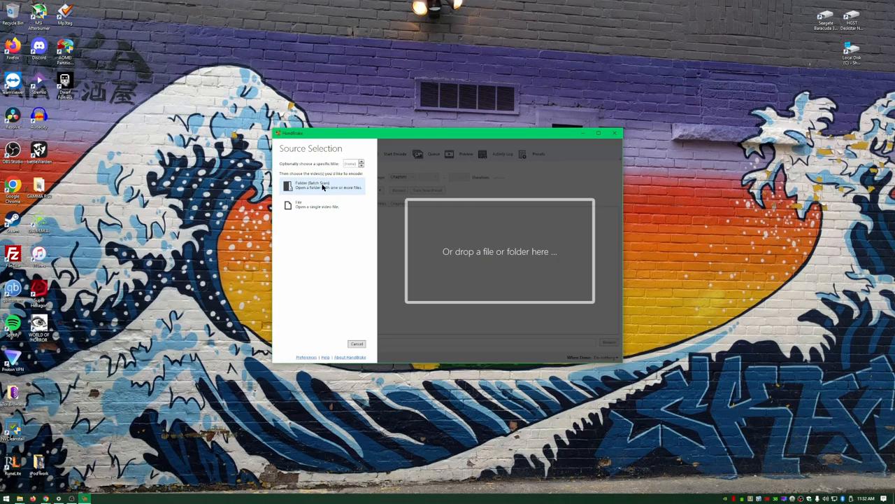
mouse_move(310, 193)
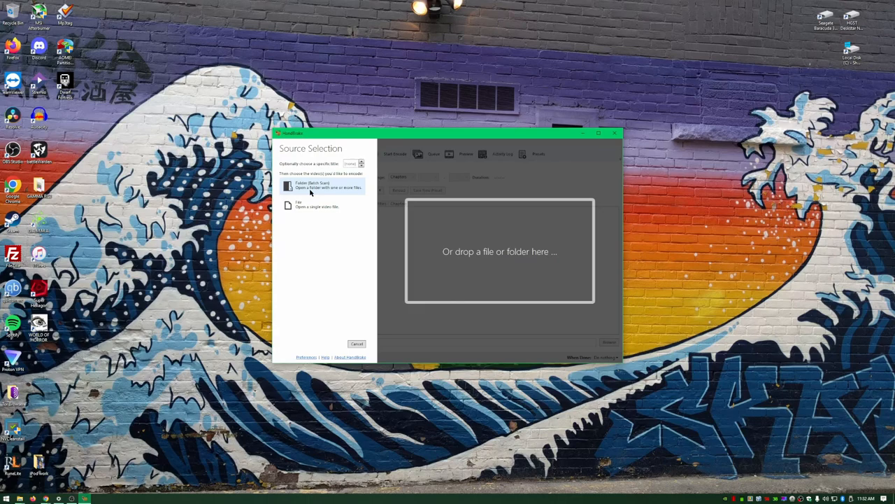
mouse_move(316, 206)
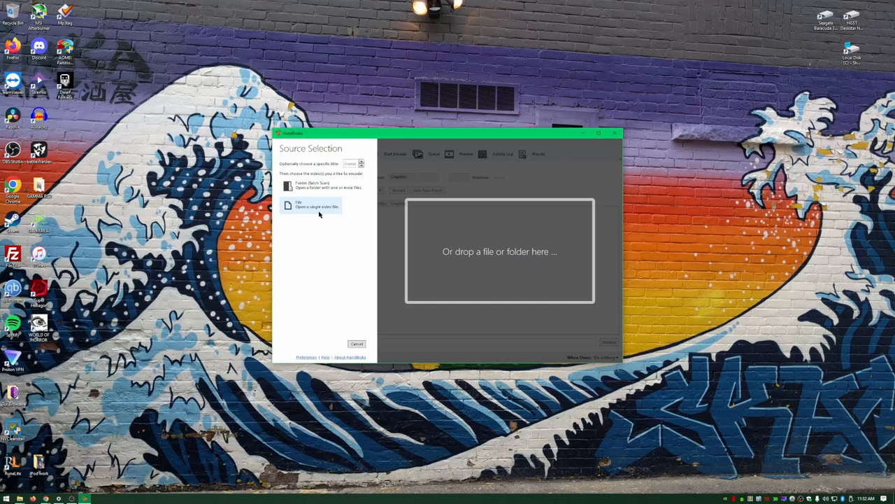
Choose a single-file source and pick American Psycho.mkv from the Videos folder.
click(316, 204)
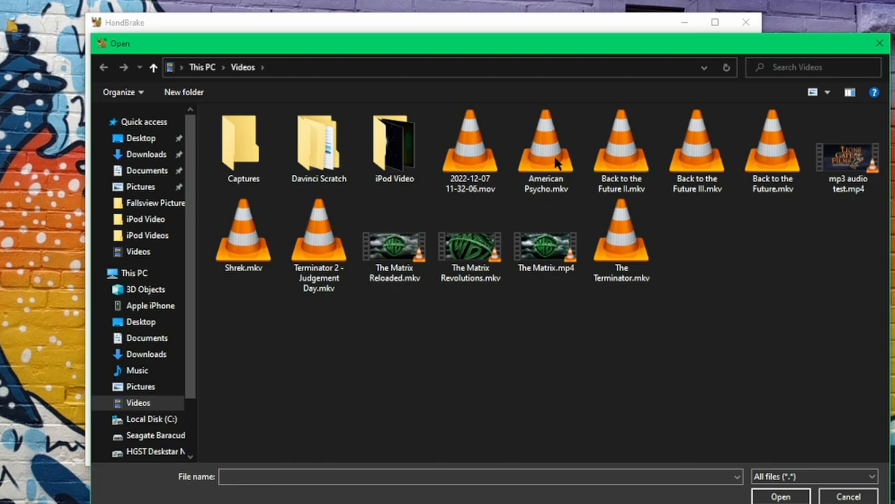
click(470, 240)
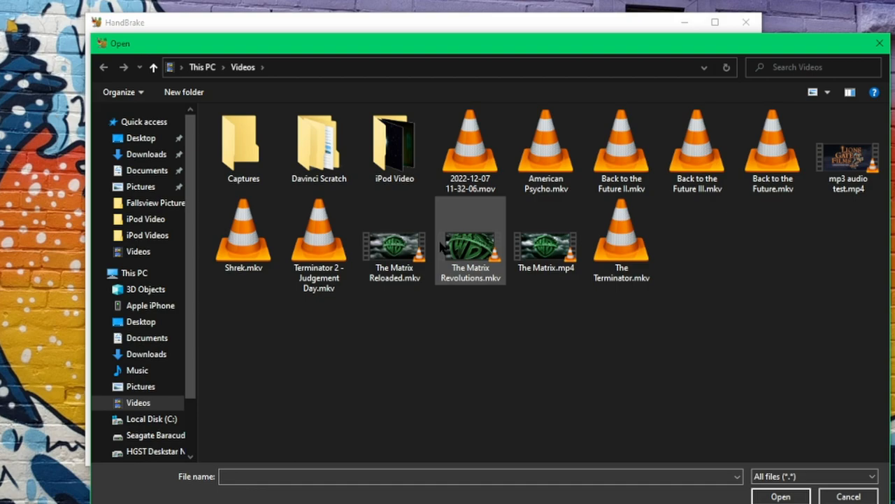
mouse_move(546, 147)
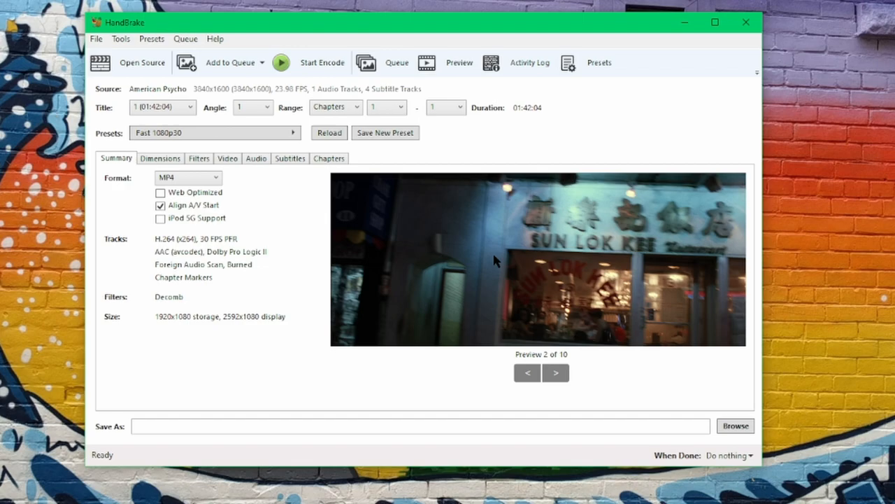
mouse_move(165, 148)
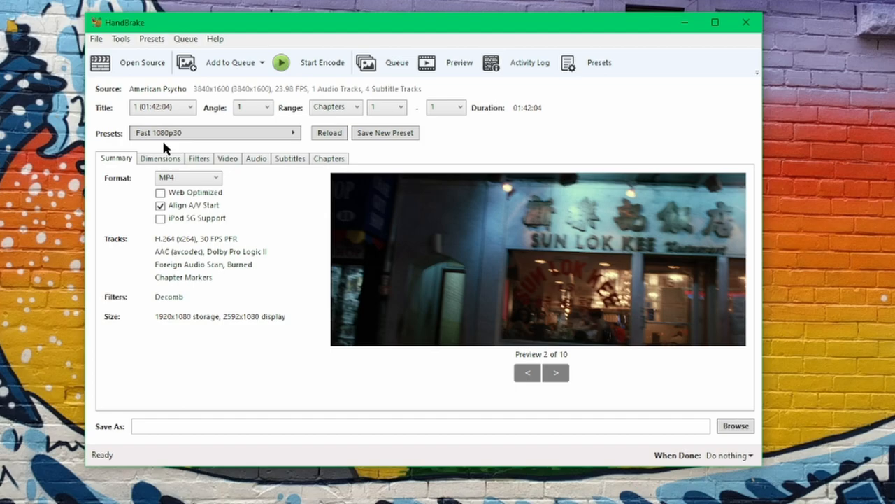
Apply the iPod 5G preset to the loaded American Psycho source.
click(215, 133)
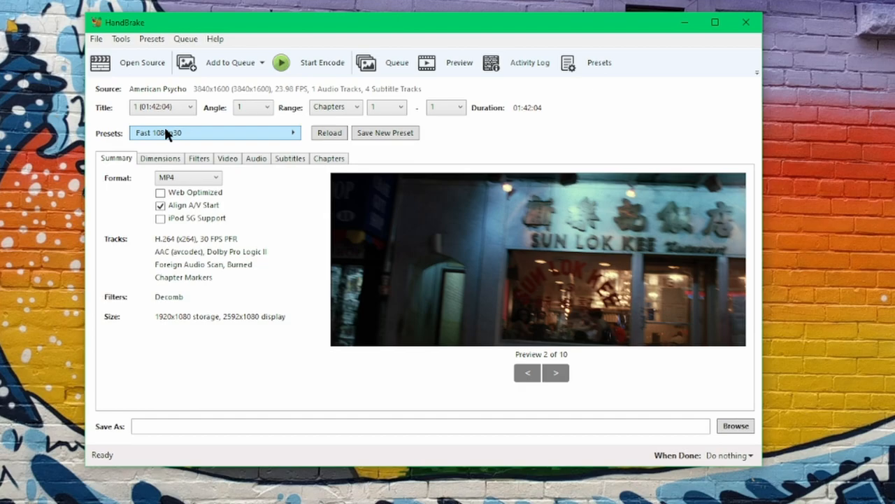
click(216, 133)
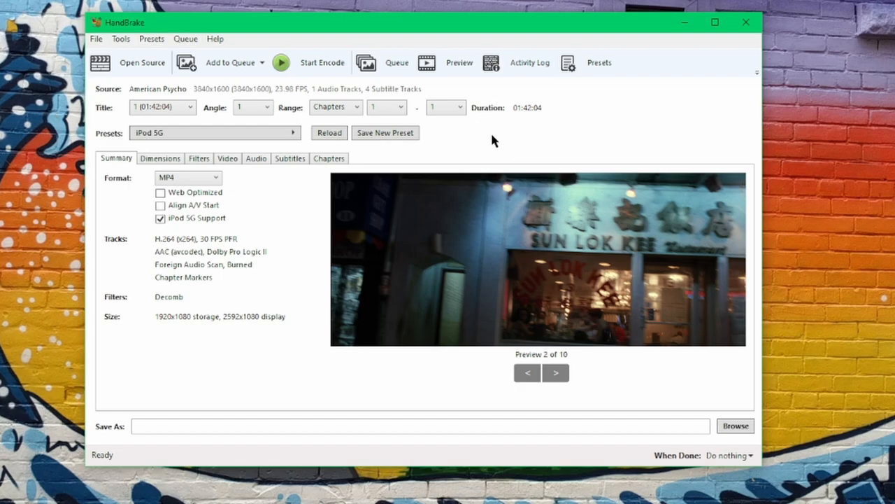
mouse_move(468, 139)
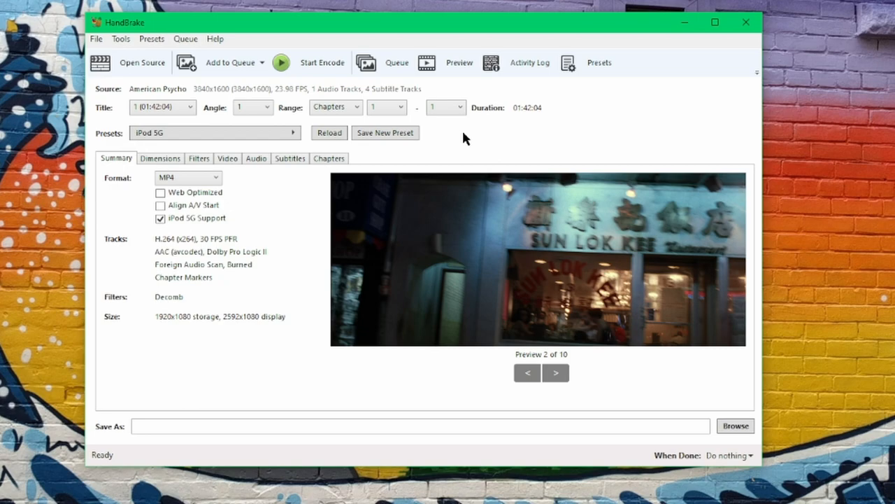
mouse_move(235, 190)
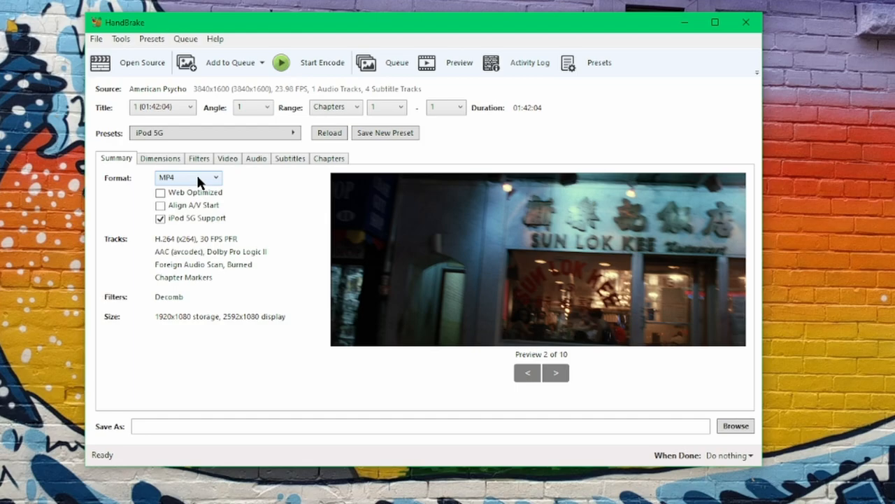
click(159, 157)
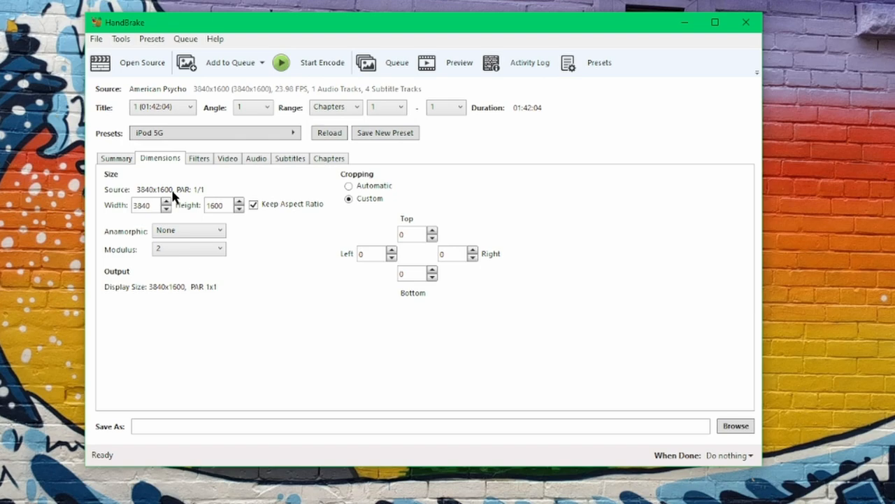
Set the output picture to 320 wide by 240 high with Keep Aspect Ratio unchecked.
click(142, 204)
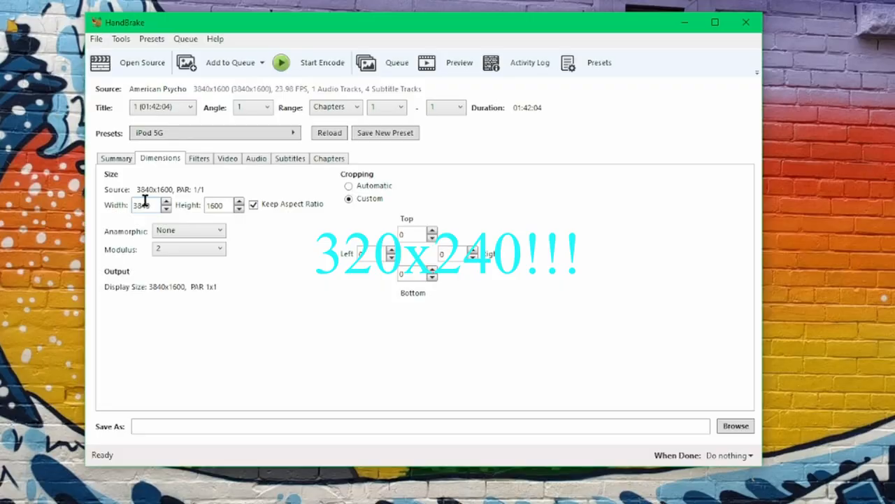
mouse_move(254, 205)
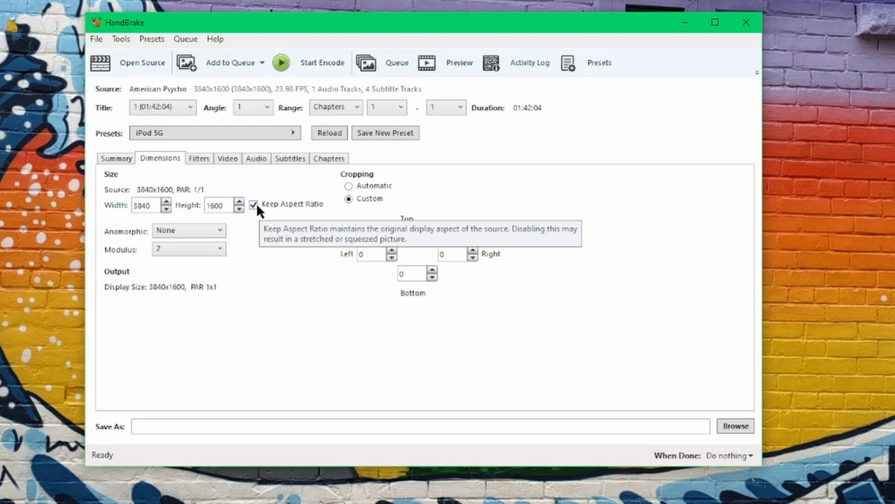
text(320)
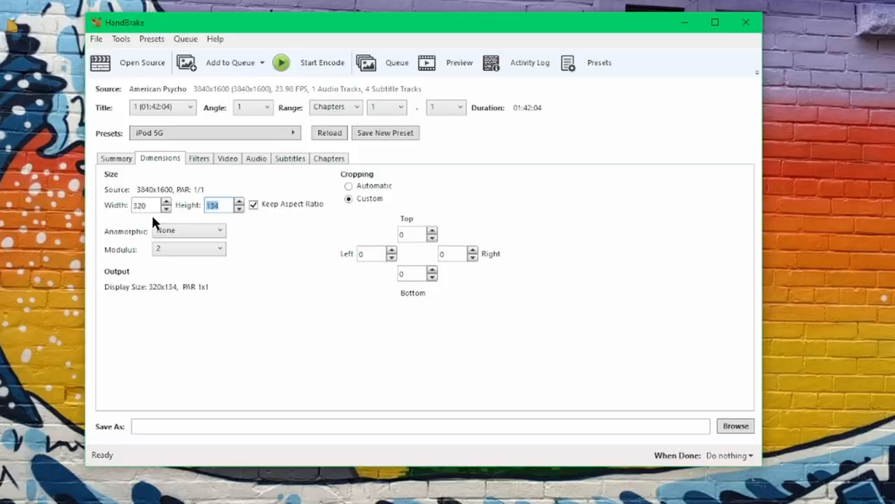
click(255, 204)
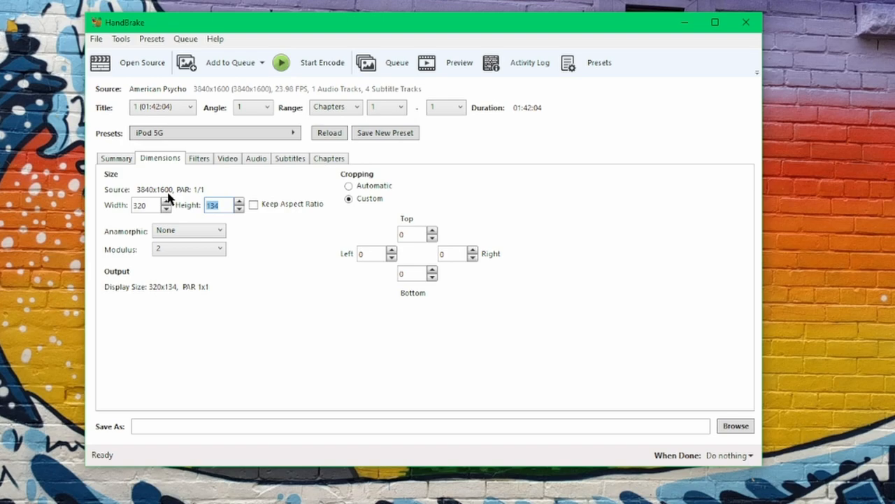
text(240)
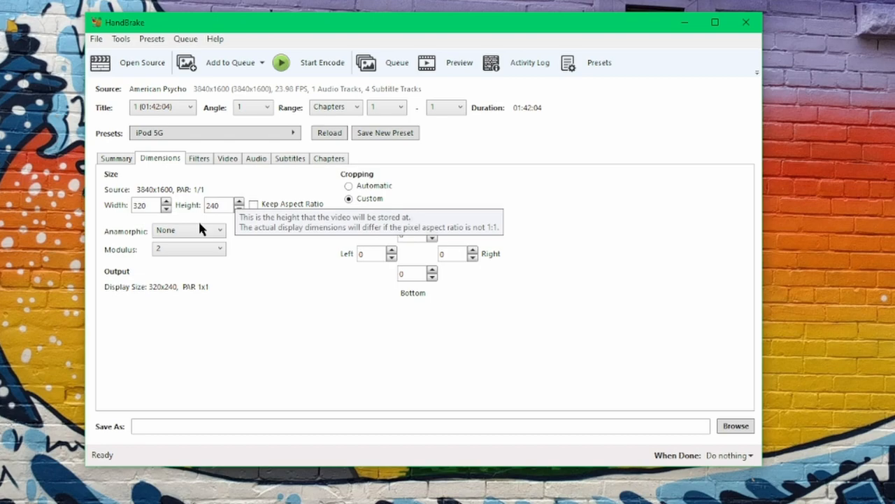
click(199, 158)
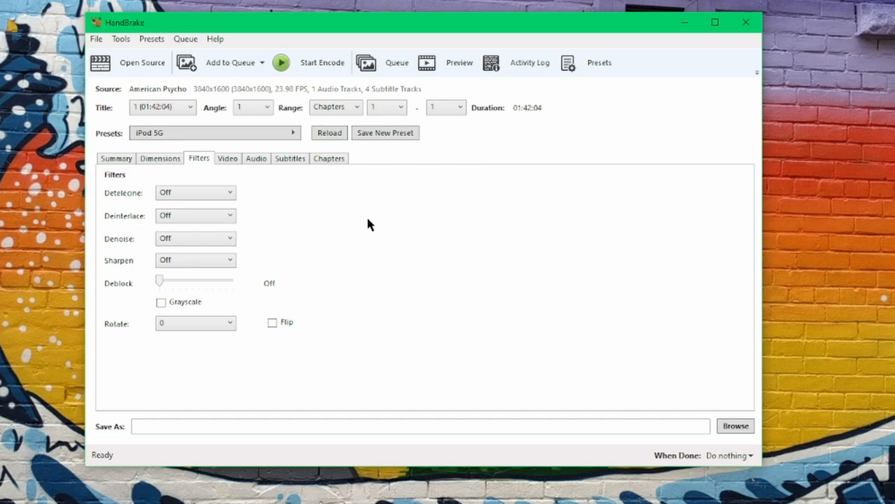
Review the preset's video settings: H.264, 30 fps, constant quality RF 16.
click(227, 158)
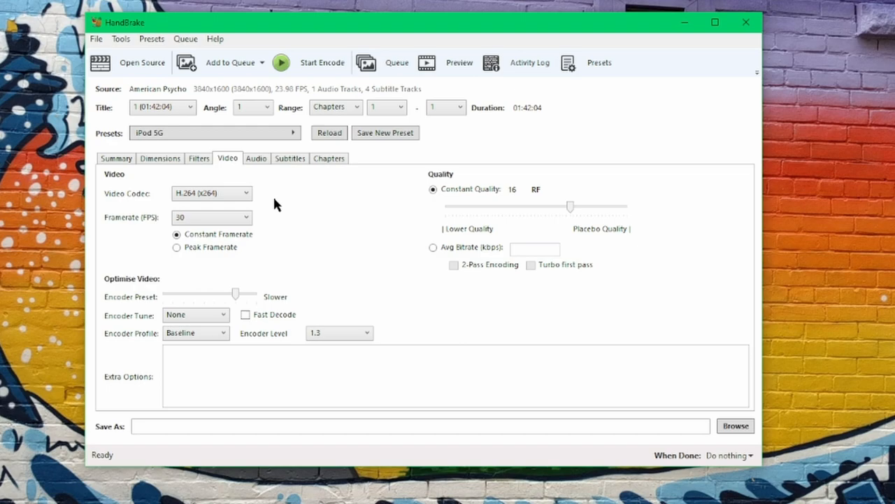
mouse_move(224, 241)
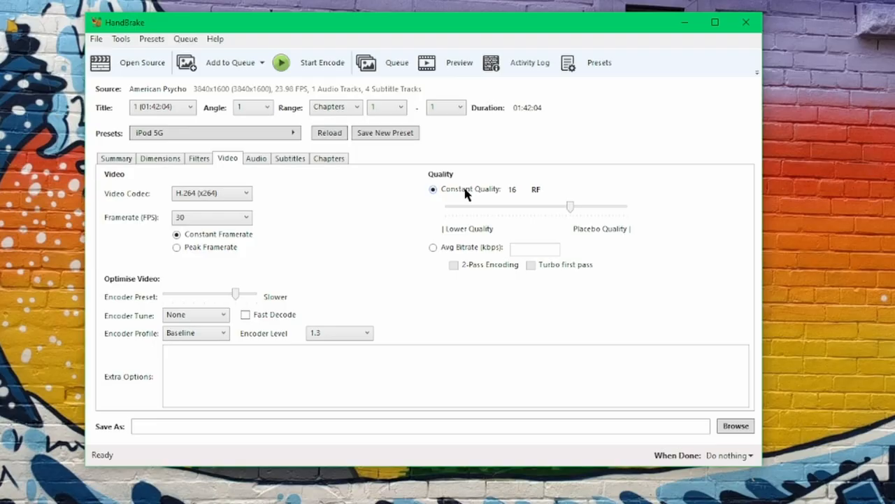
mouse_move(370, 197)
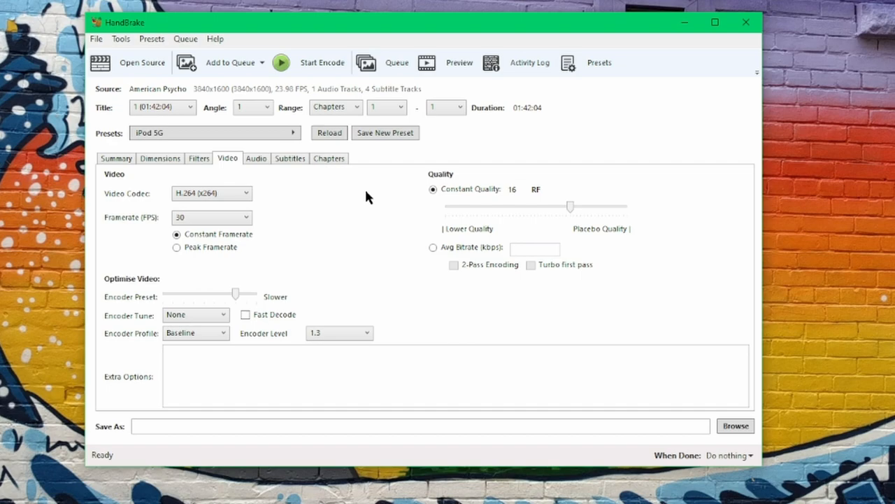
mouse_move(319, 269)
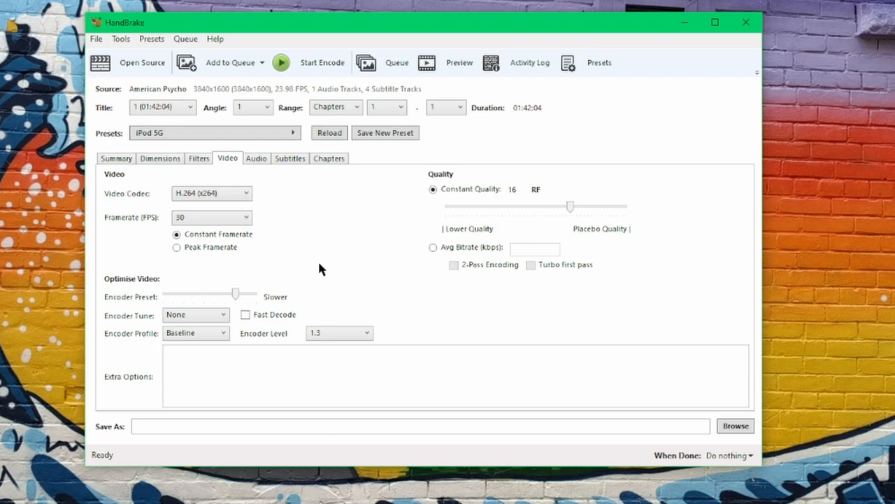
mouse_move(321, 196)
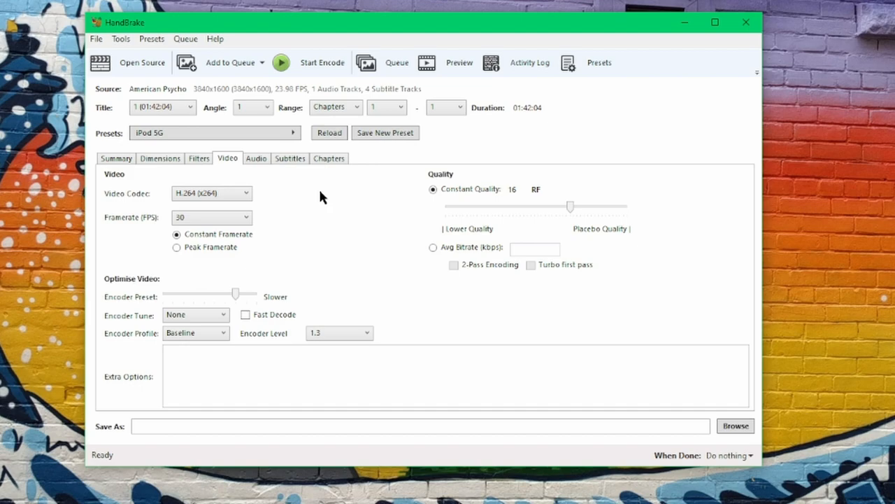
mouse_move(551, 207)
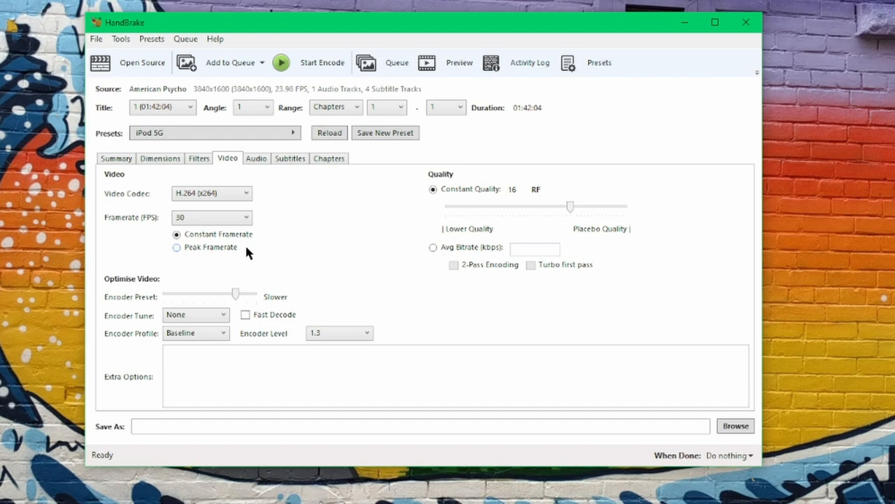
mouse_move(95, 320)
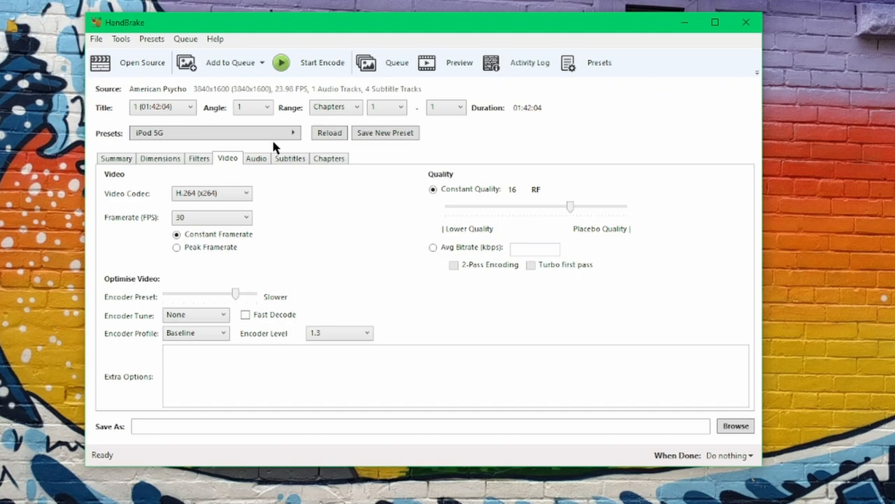
Keep the AAC (avcodec) codec on the audio track and set the mixdown to Stereo.
click(256, 158)
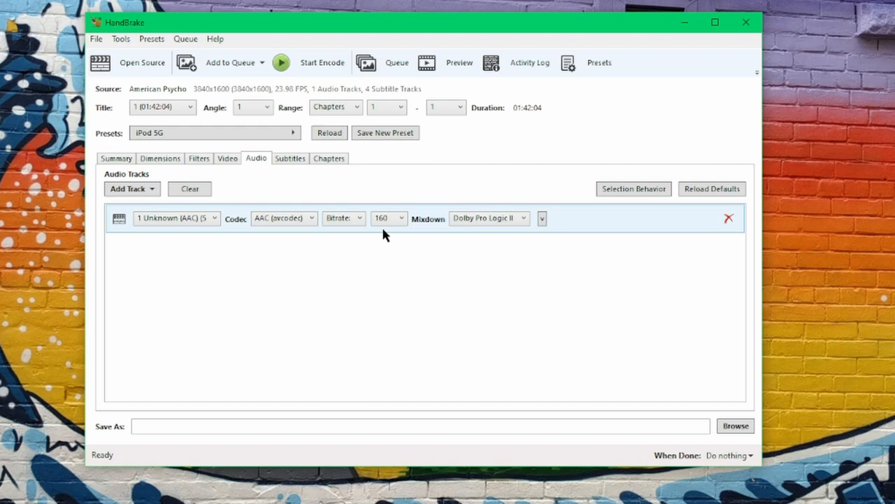
click(284, 218)
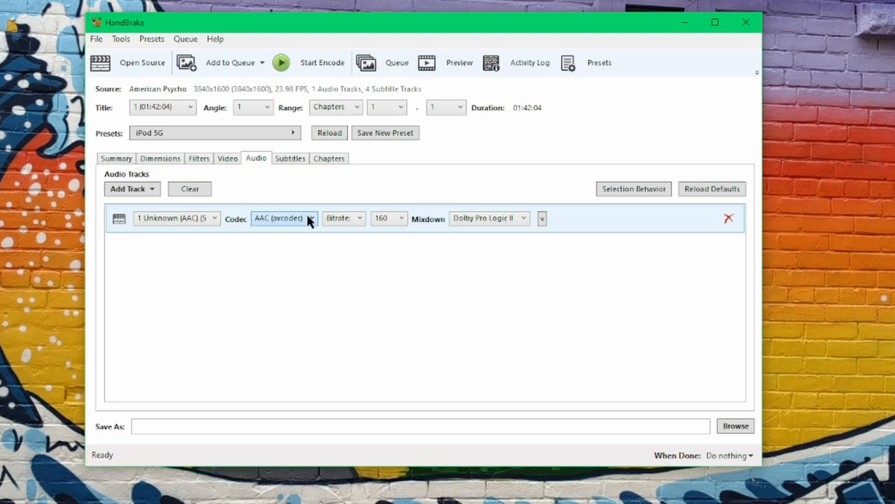
click(284, 218)
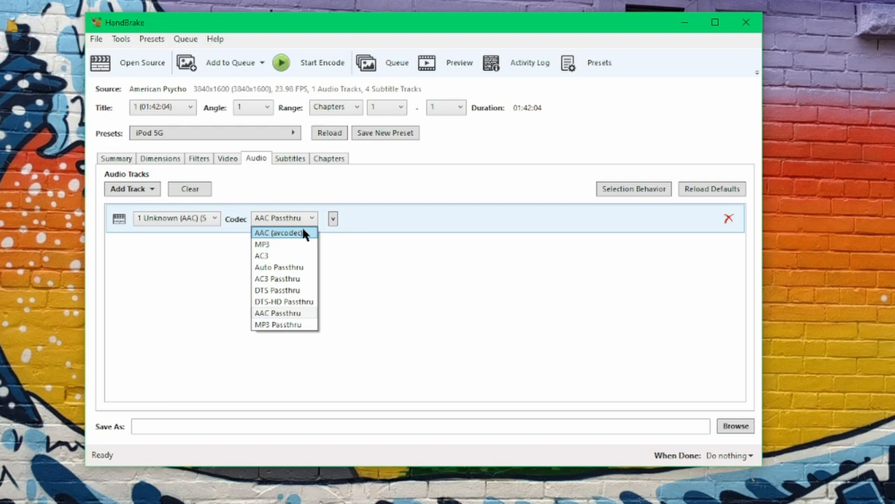
click(277, 232)
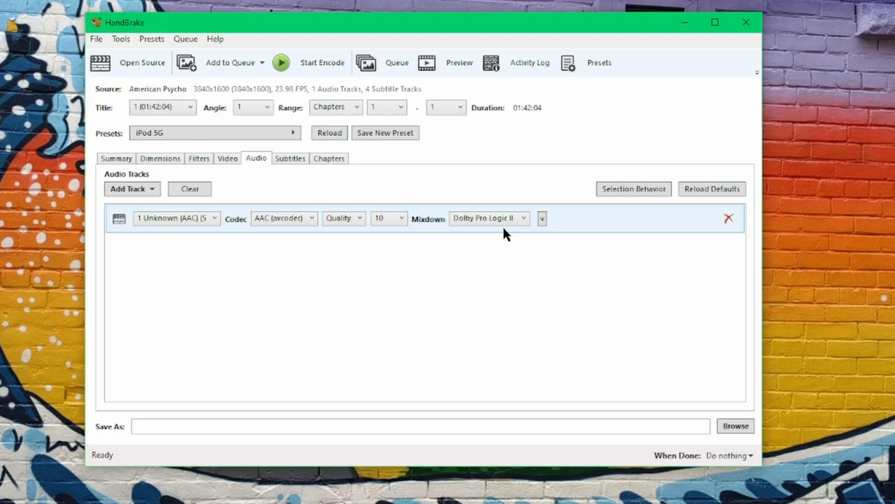
click(490, 218)
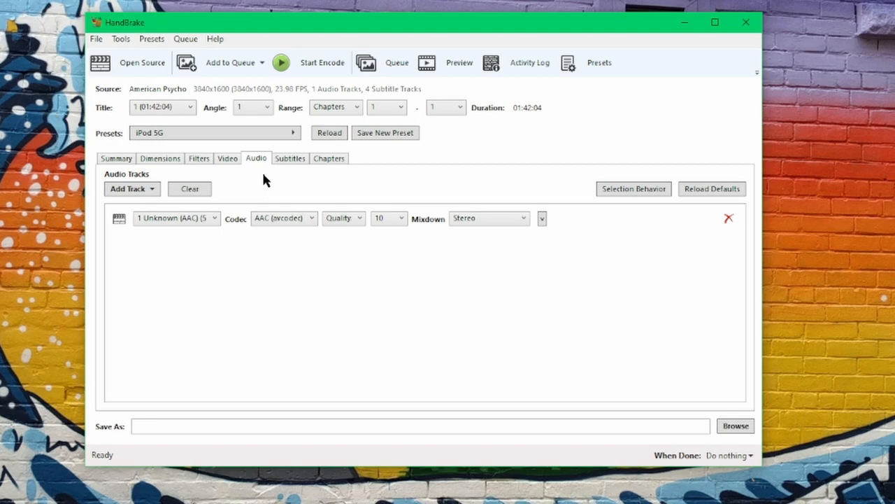
Reselect AAC and switch the audio track to quality-based encoding at 10.
click(311, 218)
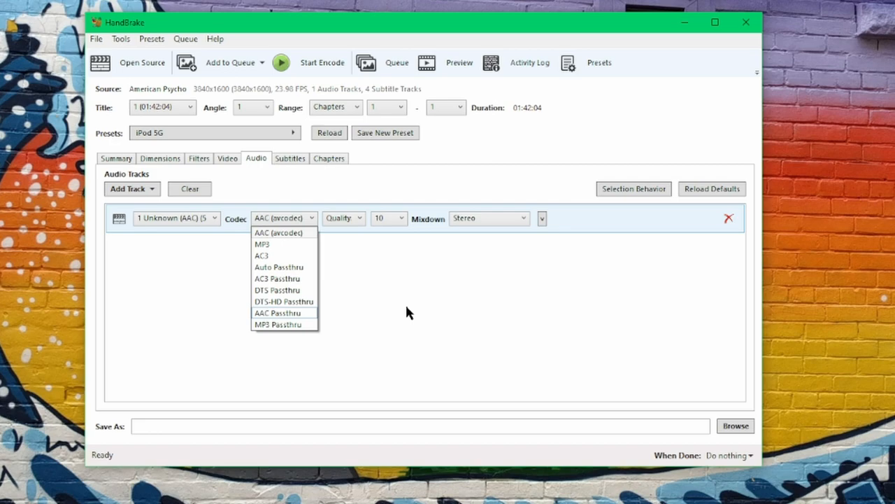
click(488, 219)
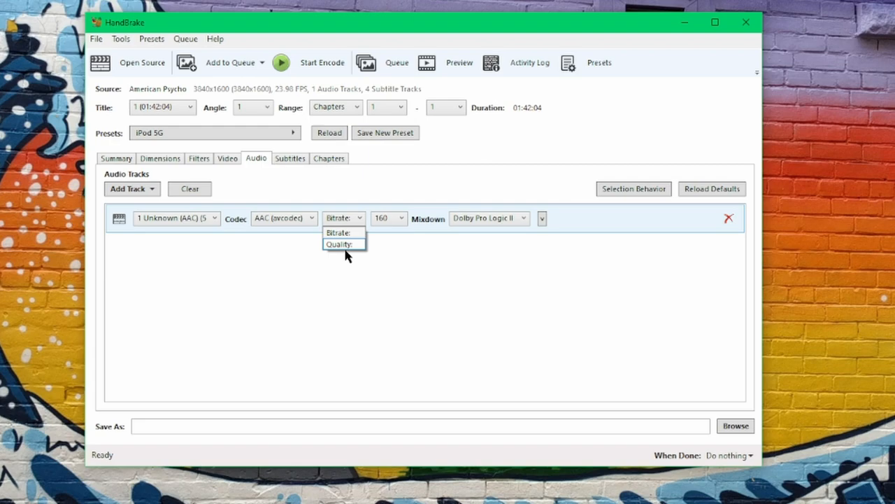
click(341, 244)
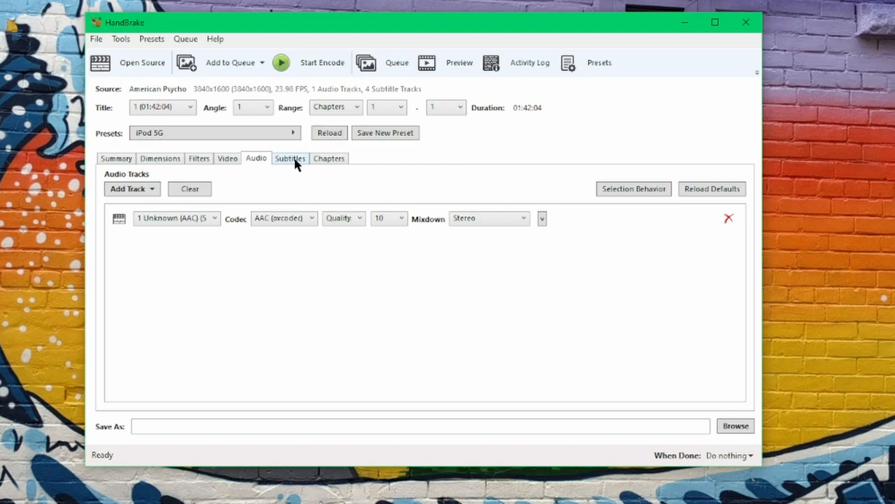
Confirm no subtitle tracks exist, then view the chapter markers showing Chapter 1.
click(289, 158)
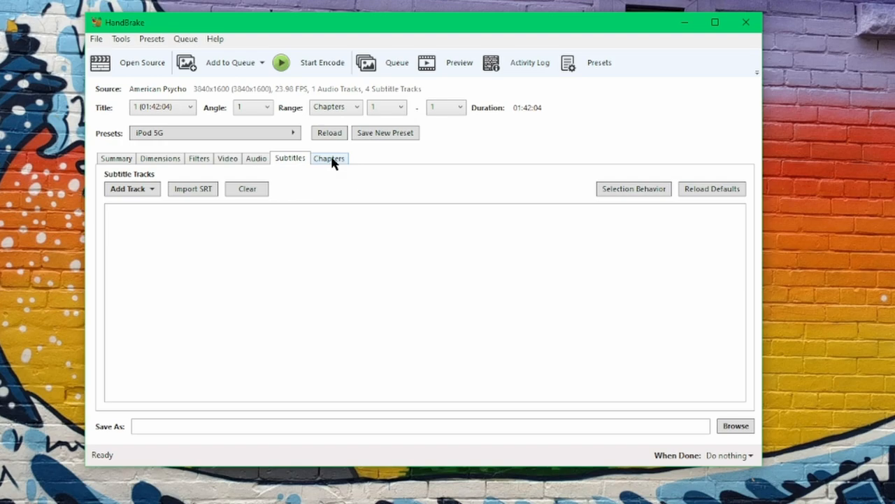
click(329, 157)
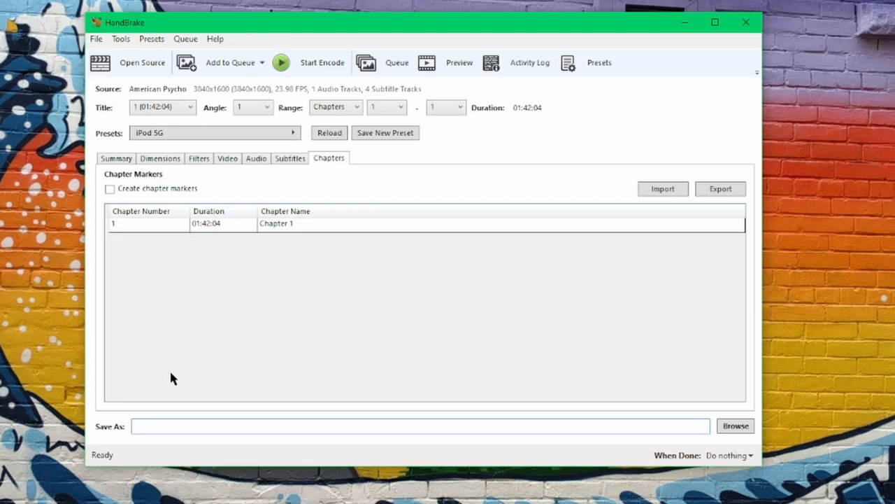
Set the destination to American Psycho iPod 5G-test.mp4 in the iPod Video folder.
click(735, 425)
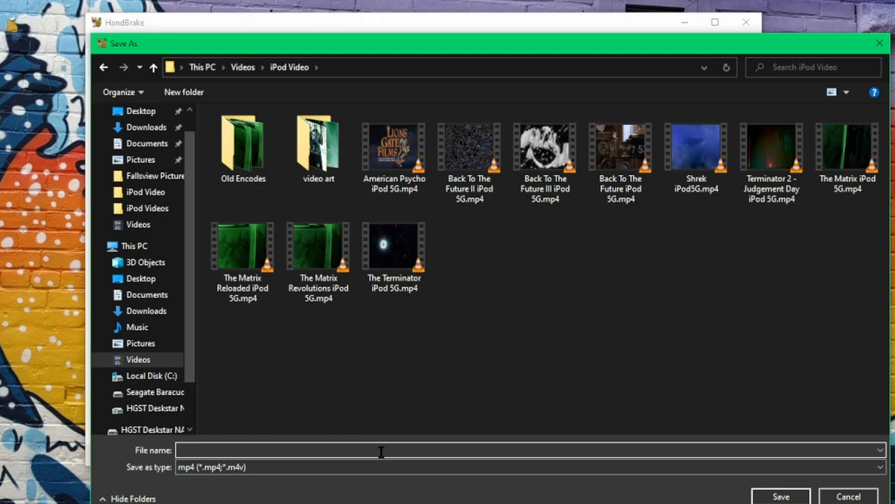
click(394, 147)
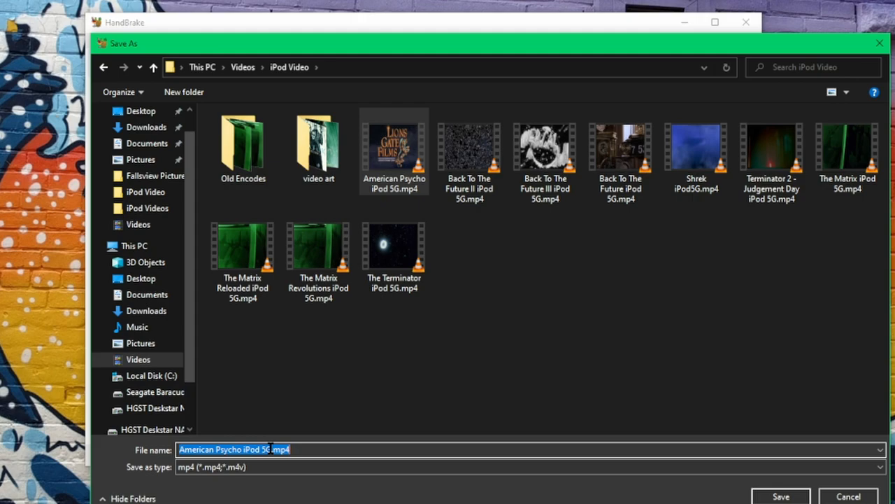
click(781, 496)
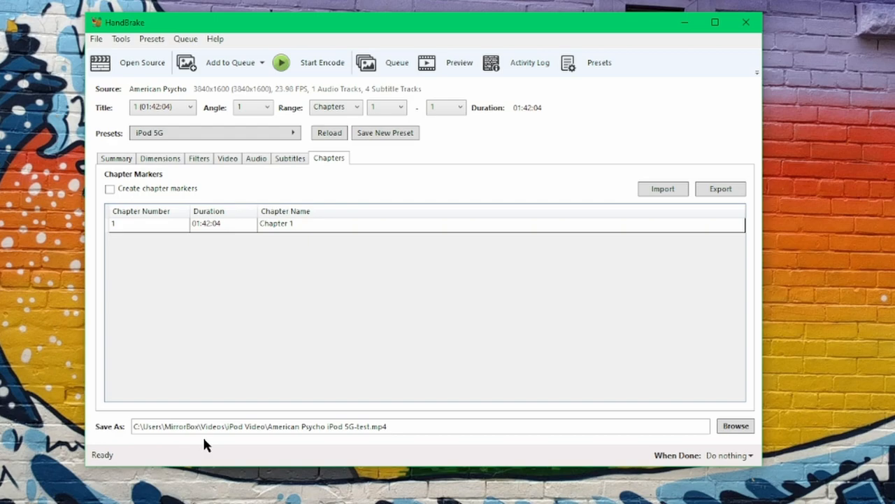
Add the test encode to the queue, start the queue running and close the queue window.
click(231, 61)
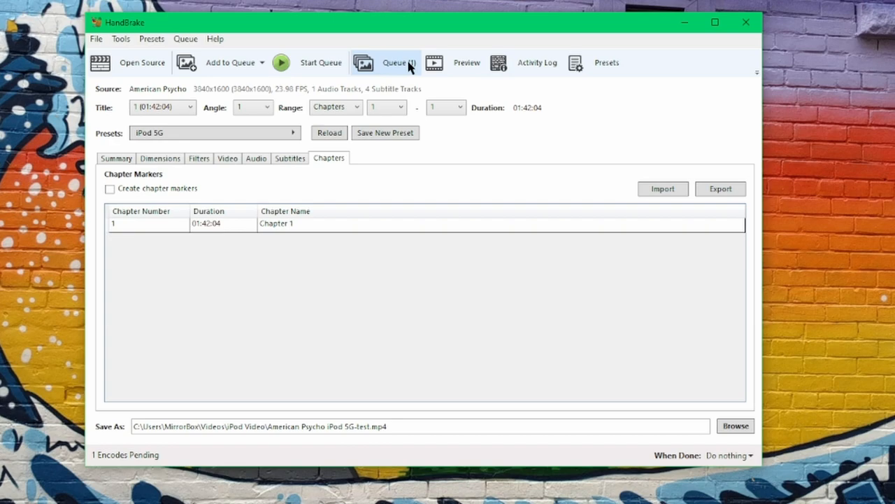
click(395, 62)
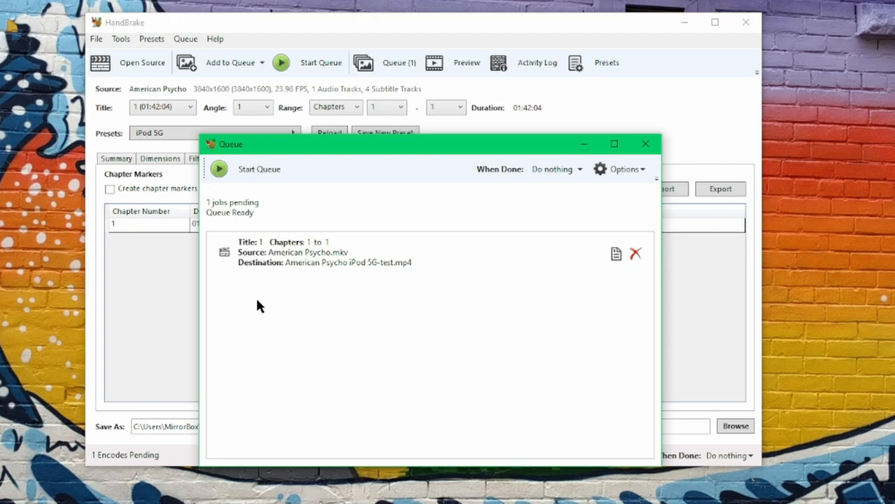
click(218, 168)
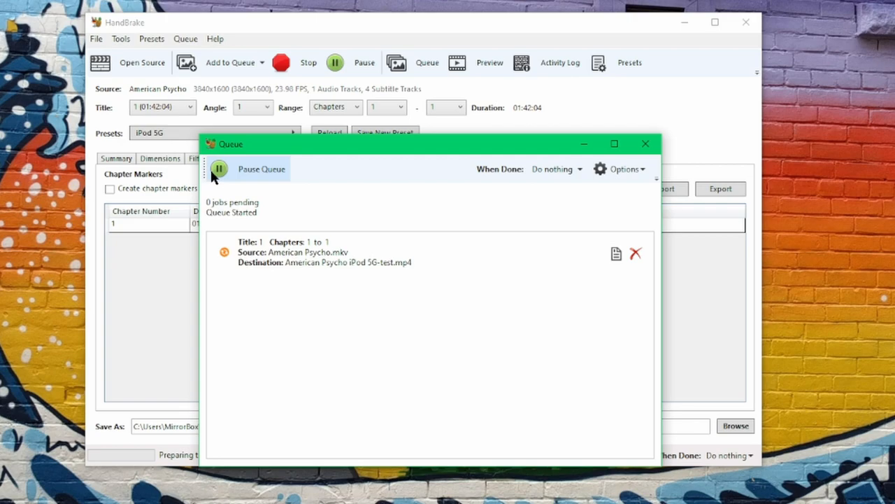
click(643, 142)
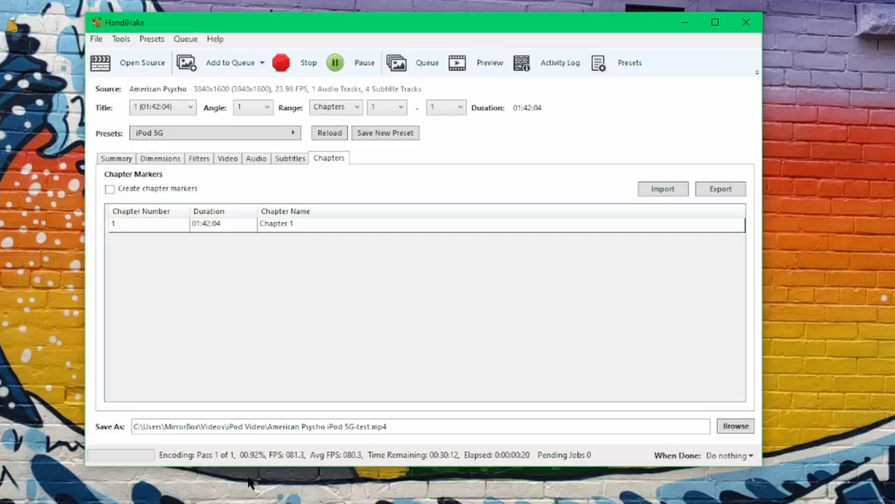
mouse_move(333, 468)
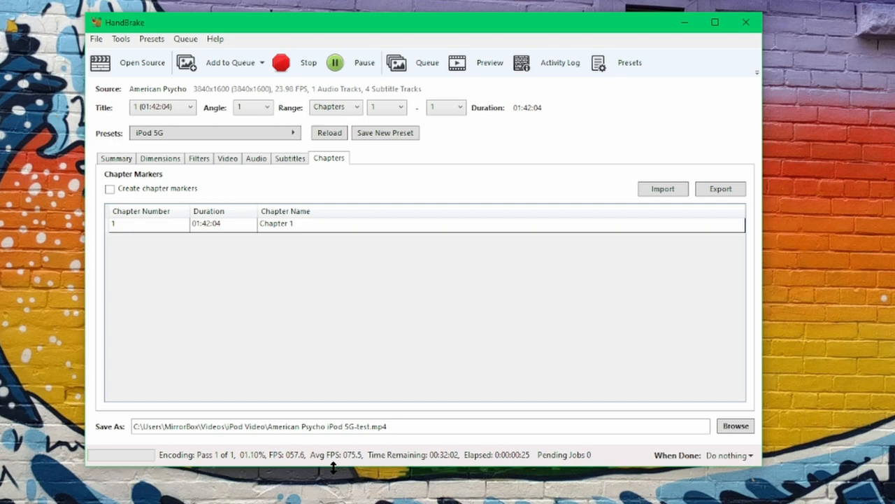
Lower the video constant quality to RF 20 while encoding, marking the preset modified.
click(227, 159)
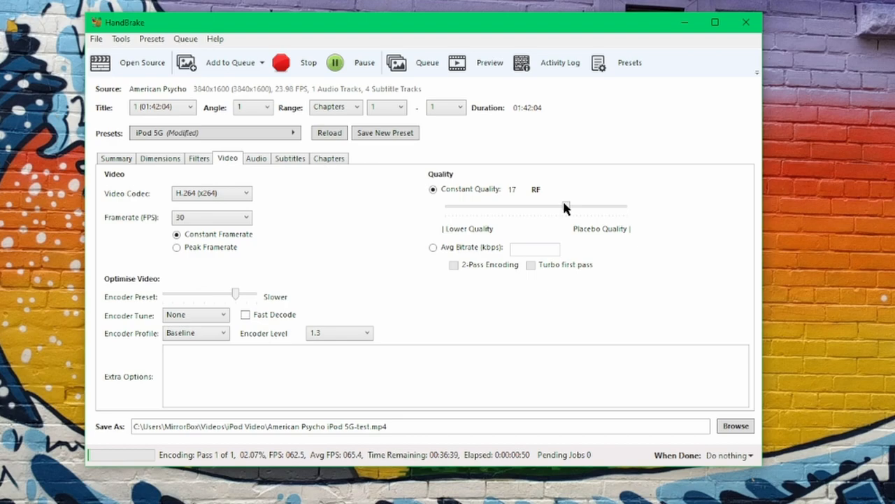
drag(566, 207, 557, 208)
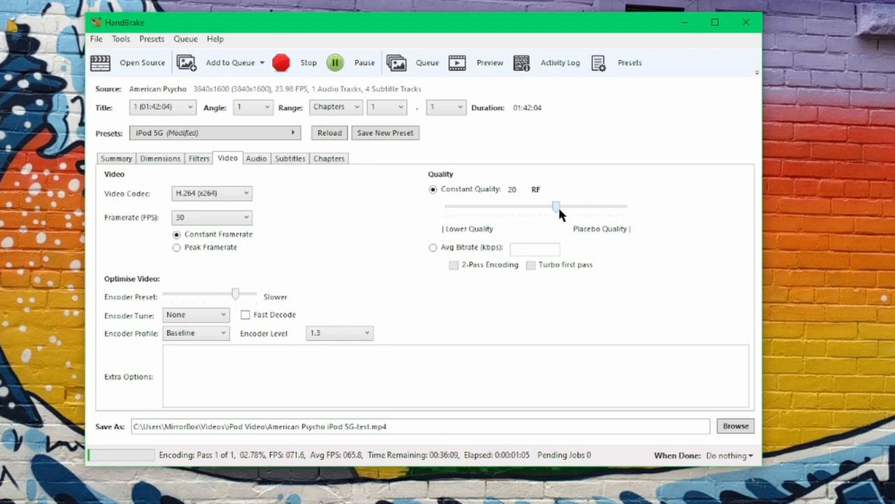
click(329, 158)
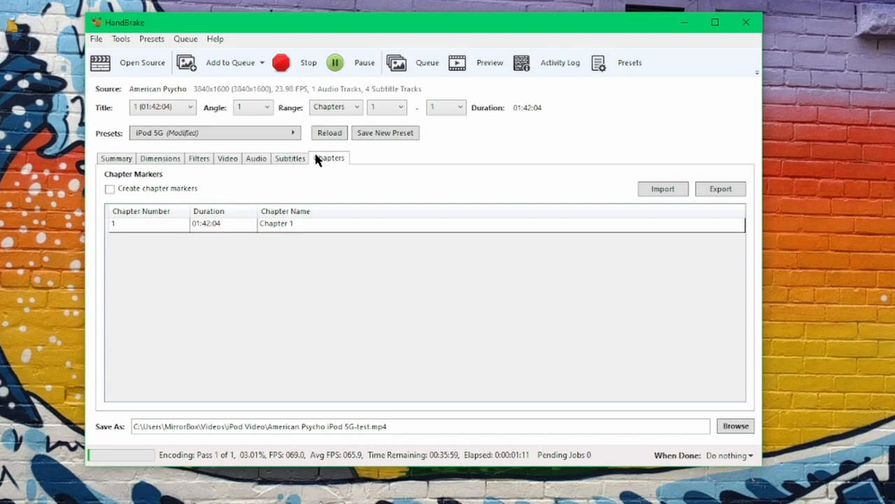
click(159, 158)
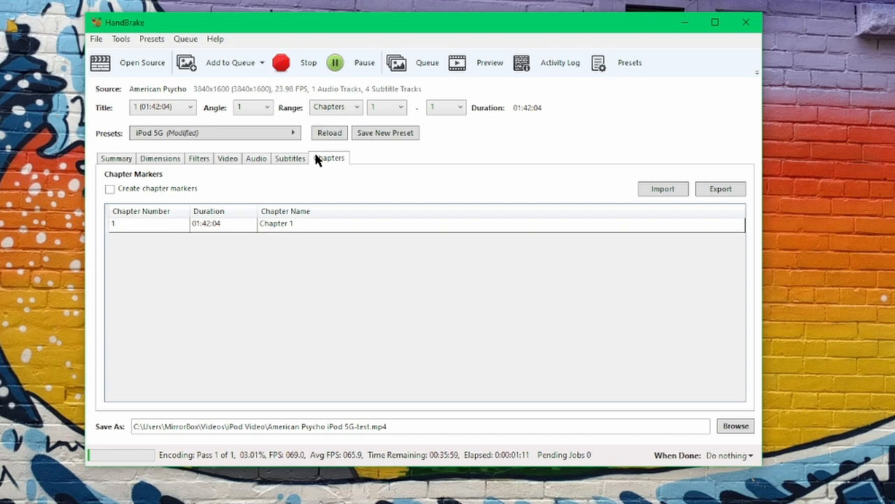